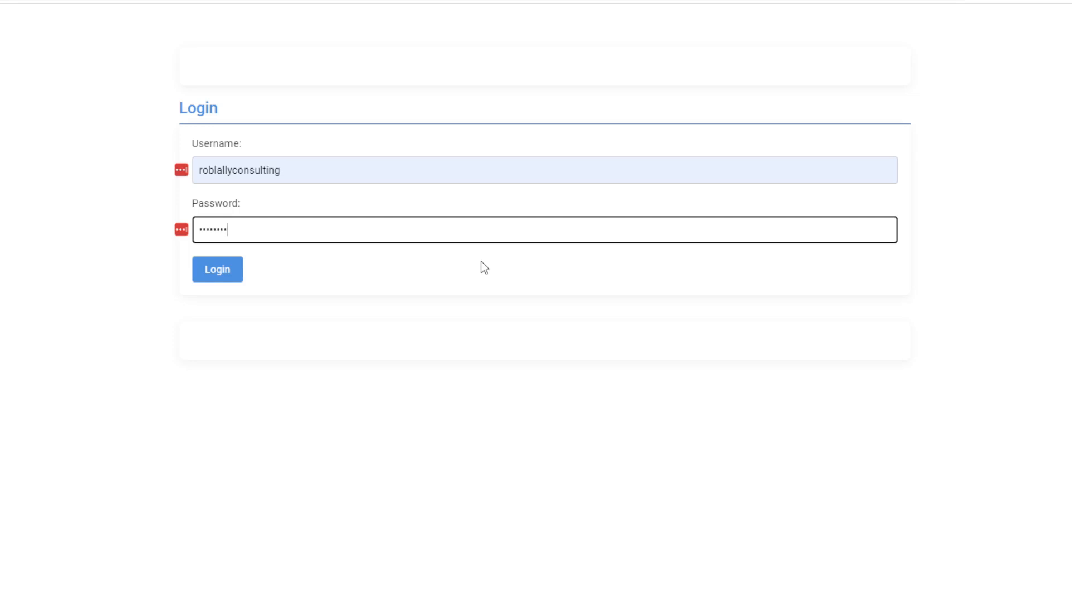
Submit the login details to reach the upload page showing six remaining videos.
click(217, 268)
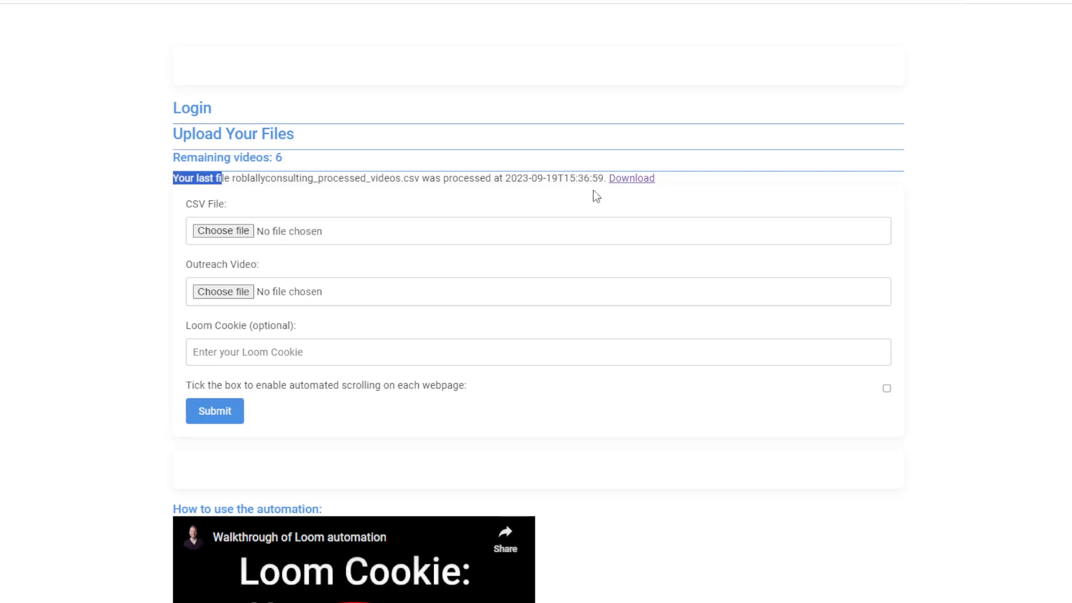
mouse_move(718, 201)
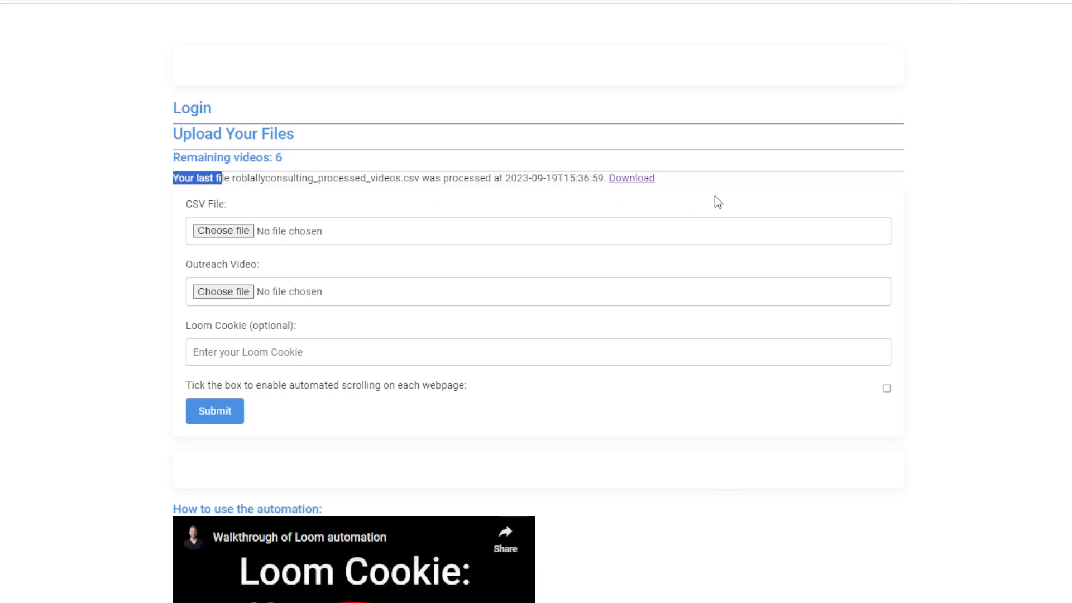
mouse_move(690, 196)
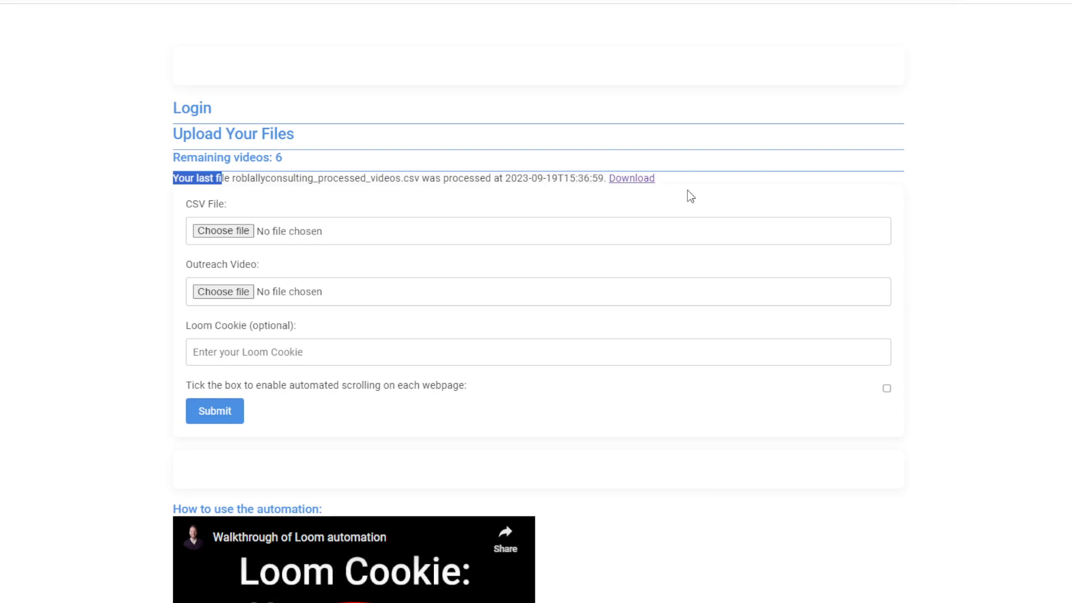
mouse_move(521, 344)
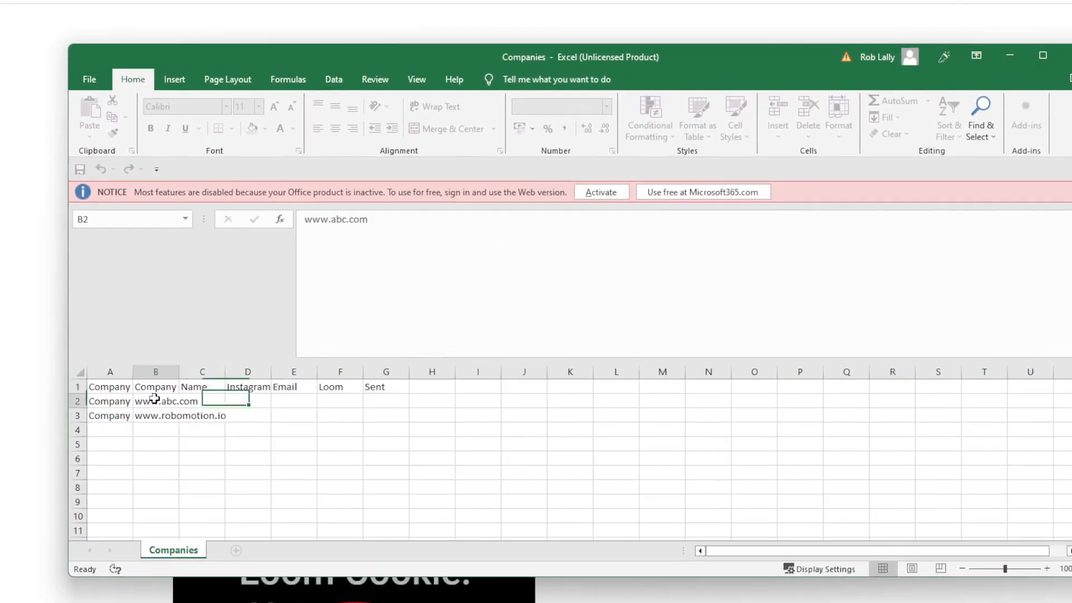
drag(155, 401, 155, 415)
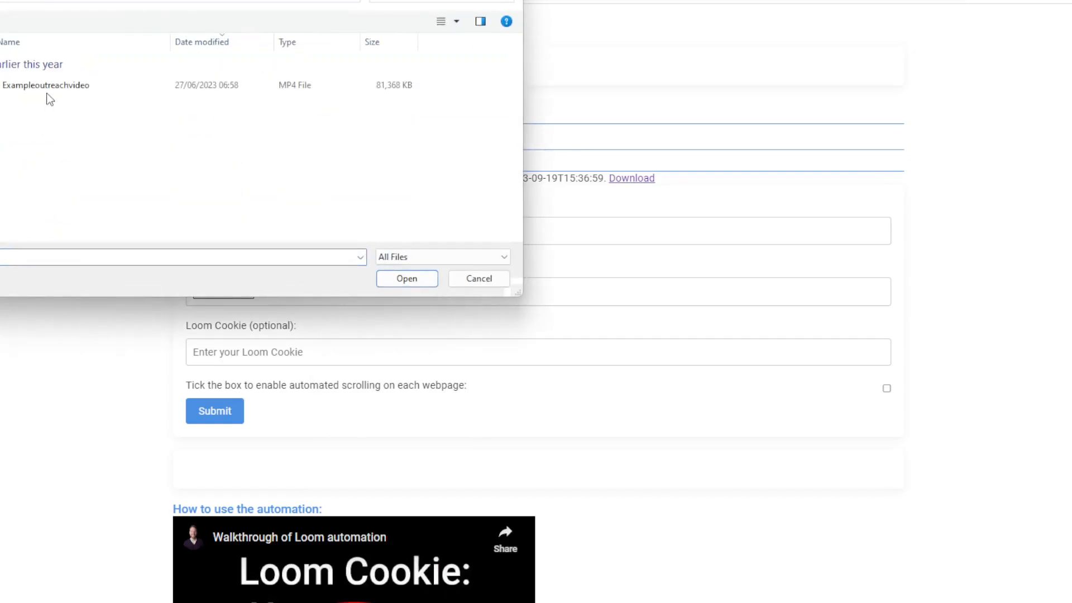
Open Exampleoutreachvideo from the file chooser to preview it.
click(406, 278)
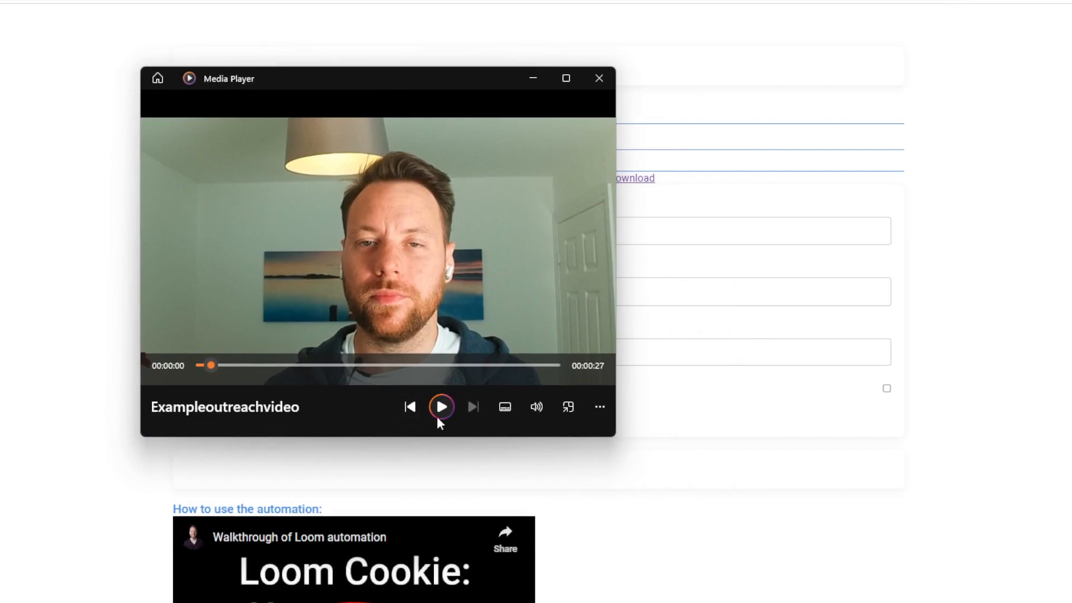
Play the outreach clip to about nine seconds, pause, and close Media Player.
click(441, 405)
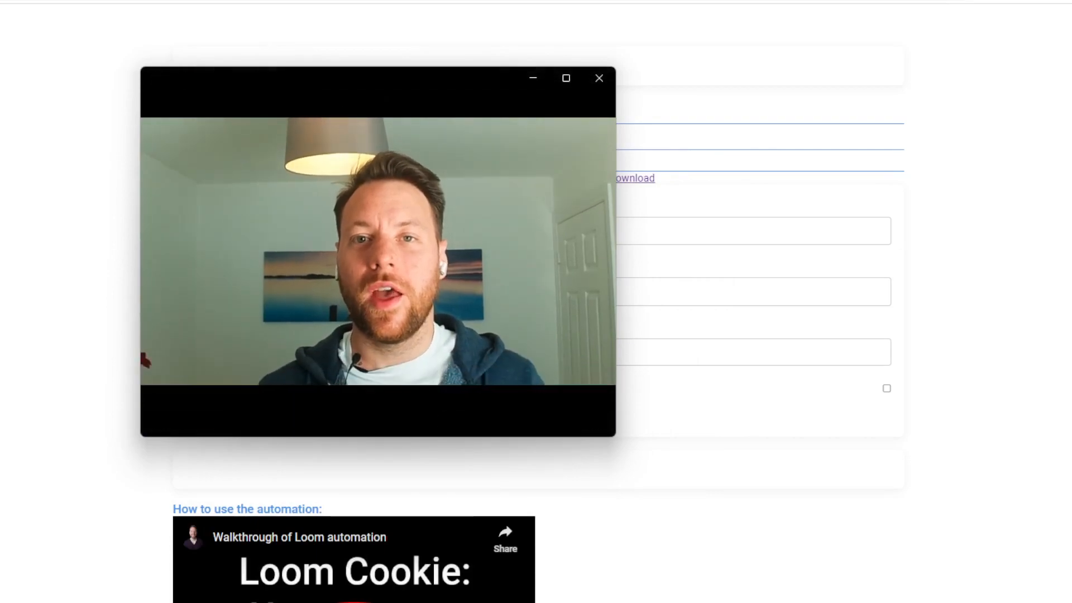
click(439, 407)
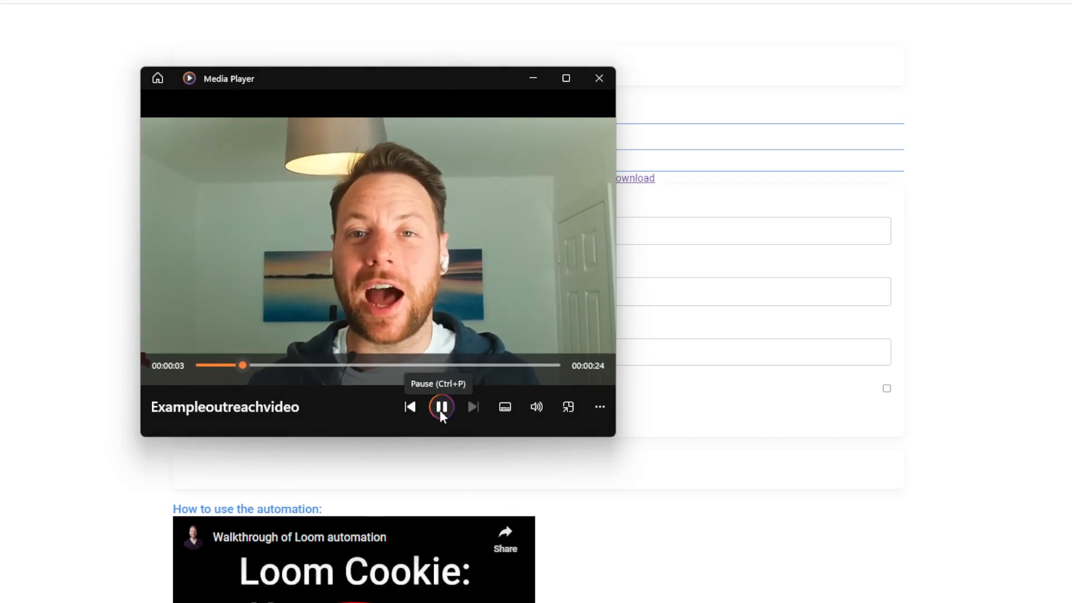
mouse_move(441, 451)
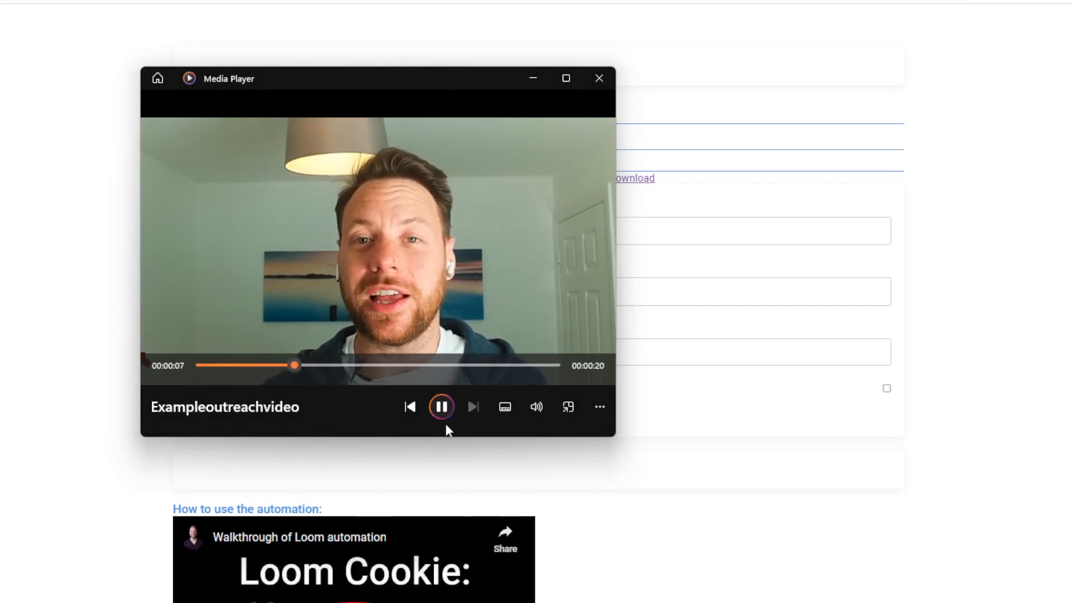
click(441, 407)
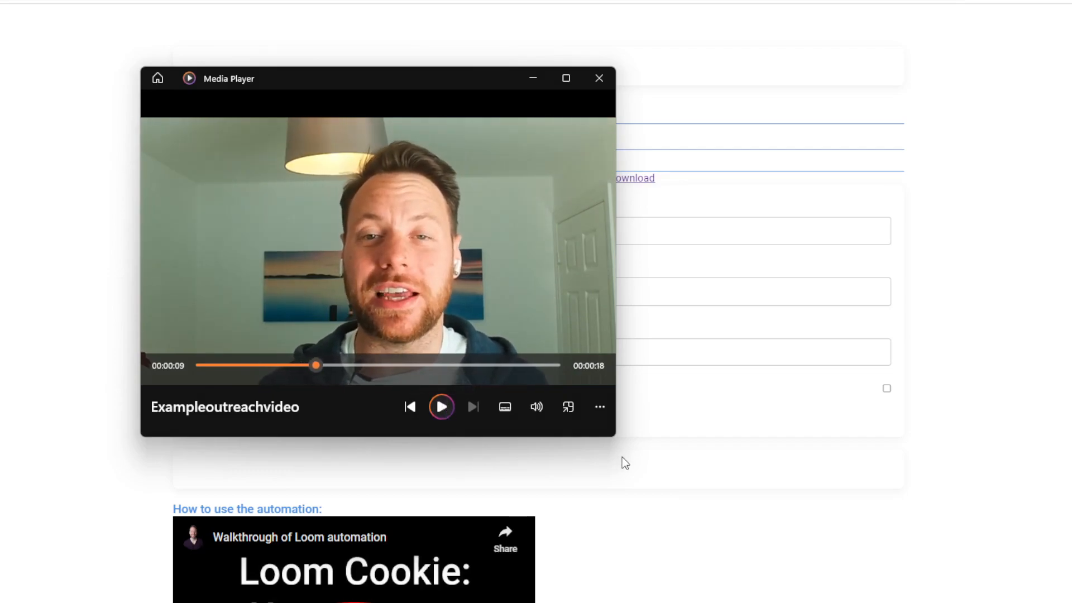
mouse_move(599, 78)
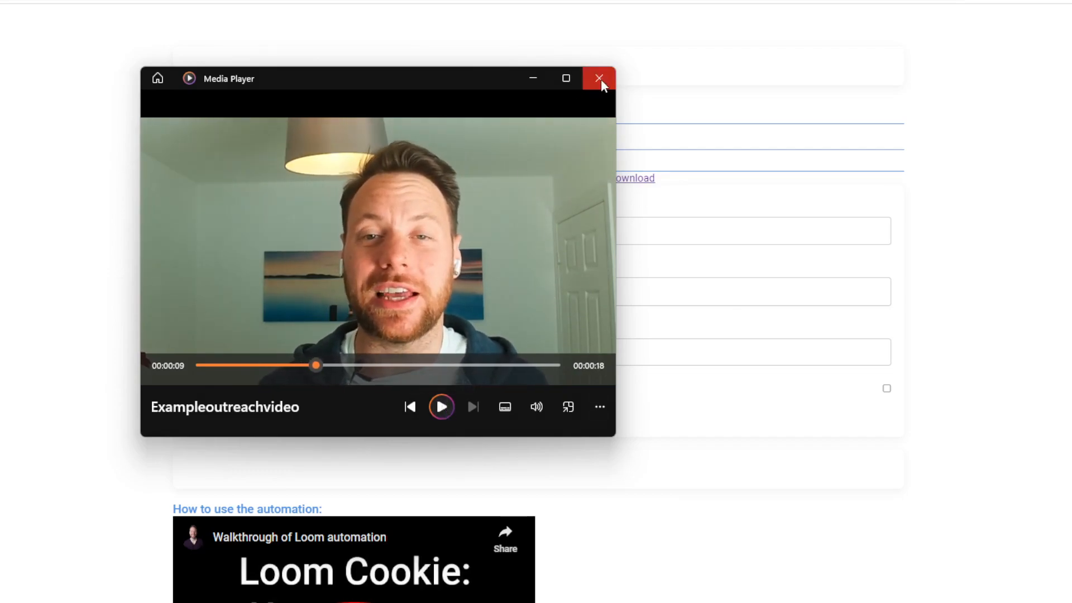
click(599, 78)
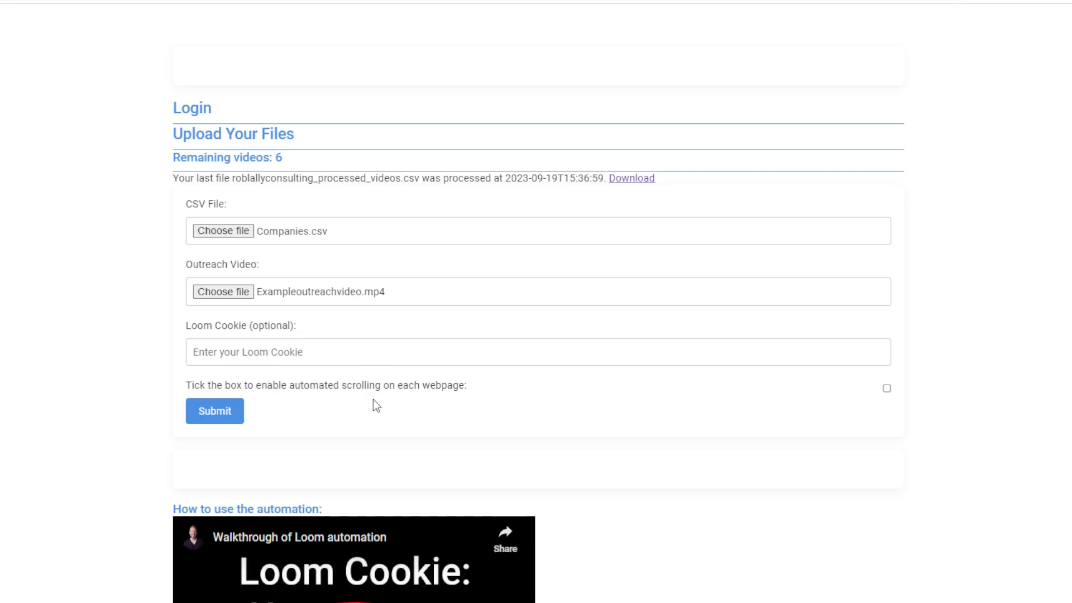
mouse_move(591, 558)
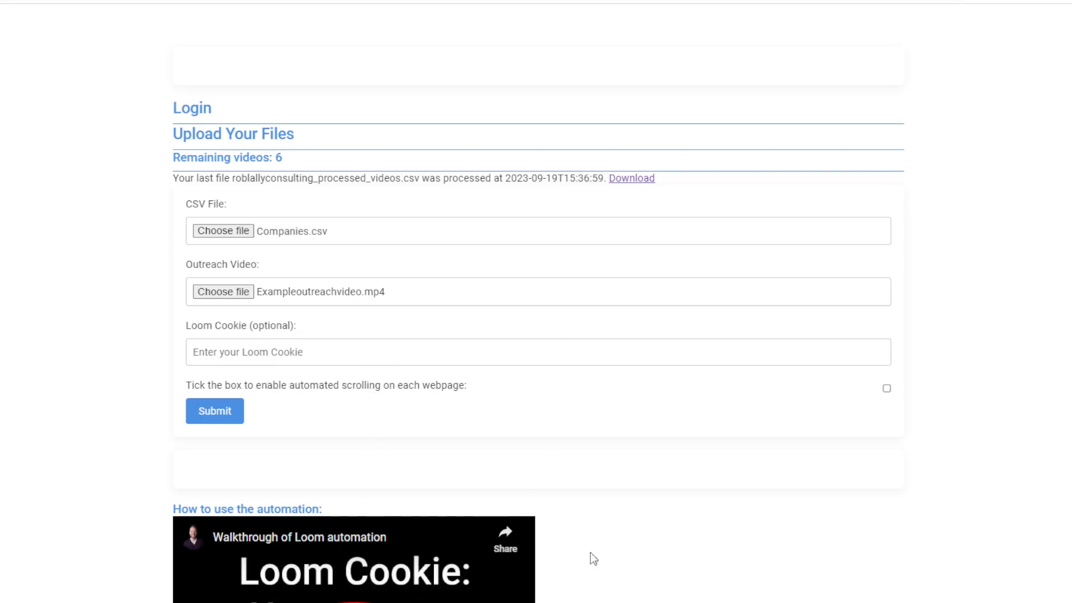
mouse_move(396, 581)
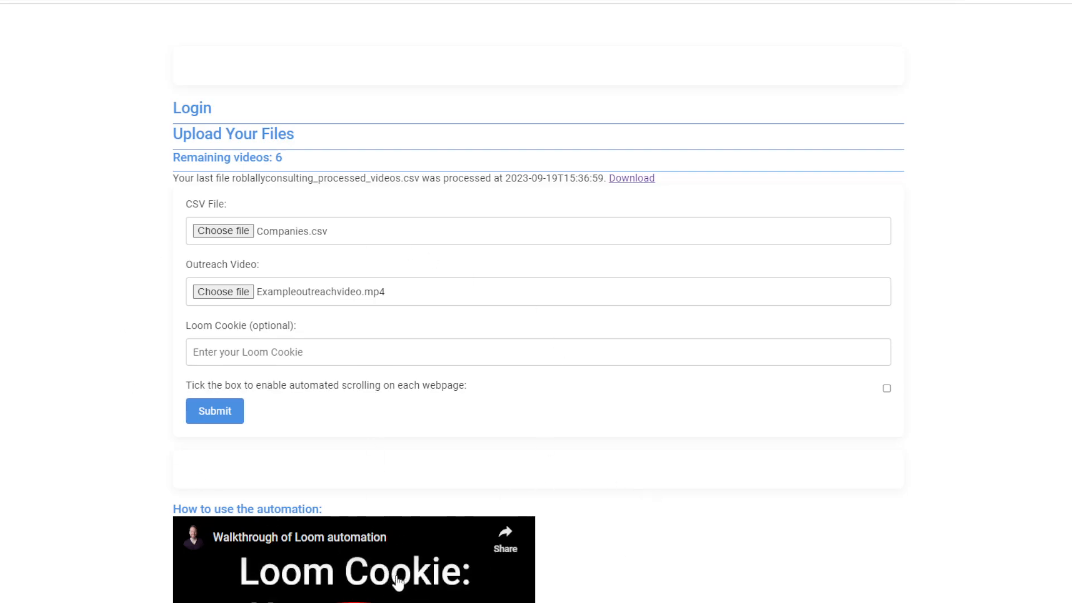
mouse_move(367, 436)
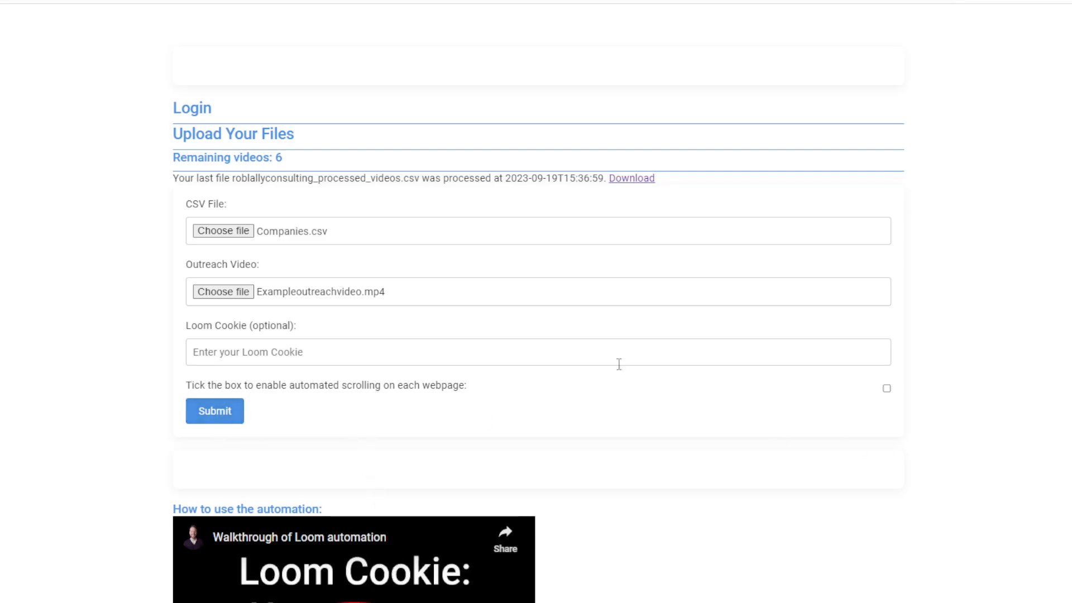
mouse_move(173, 448)
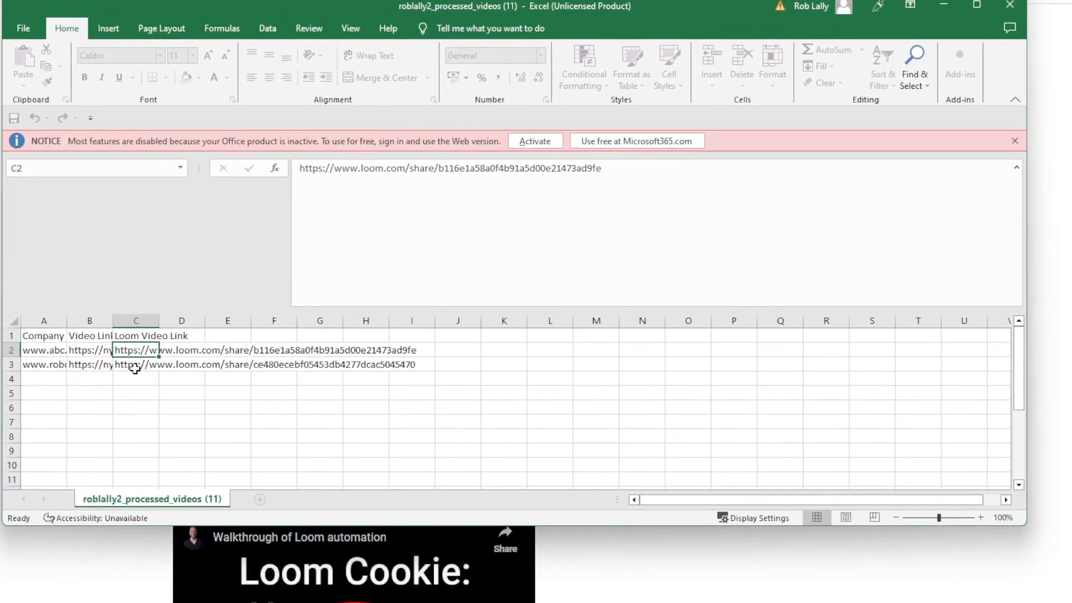
Select cell B2 and open the abc.com Loom link in cell C2.
click(88, 350)
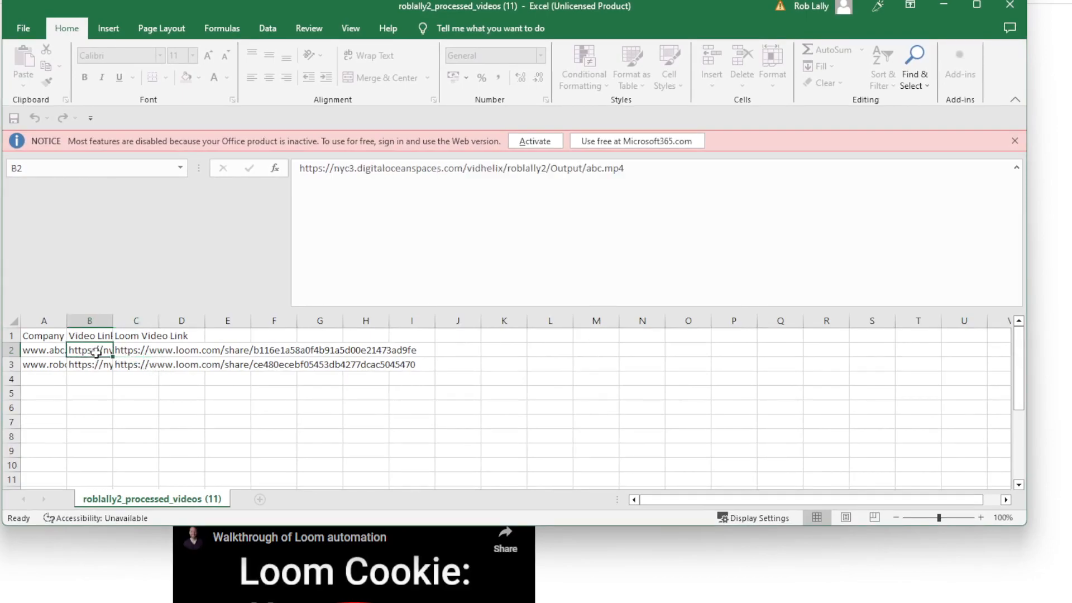
mouse_move(740, 183)
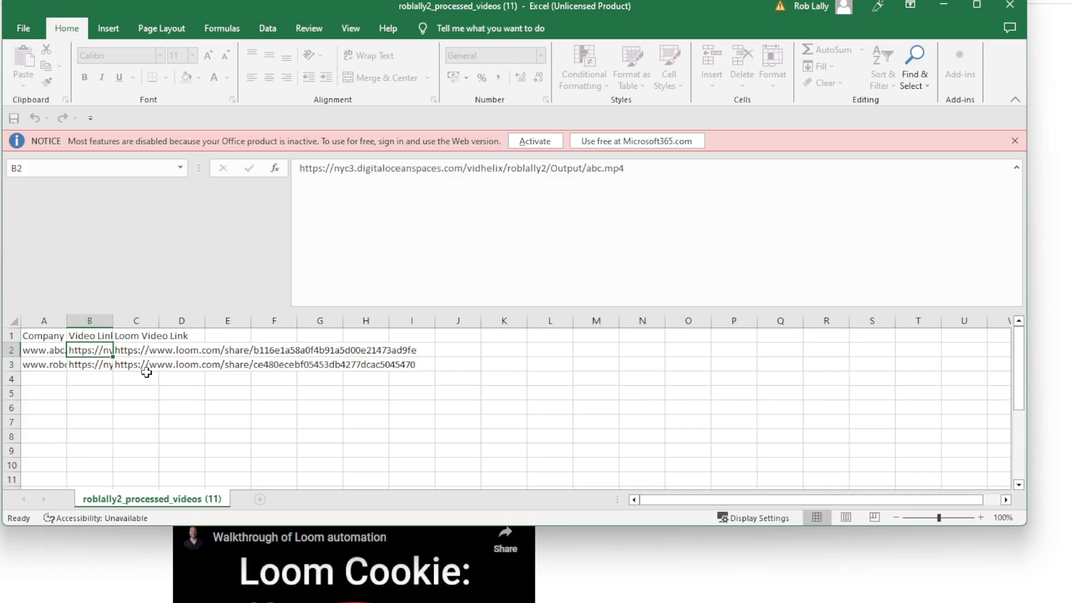
click(135, 350)
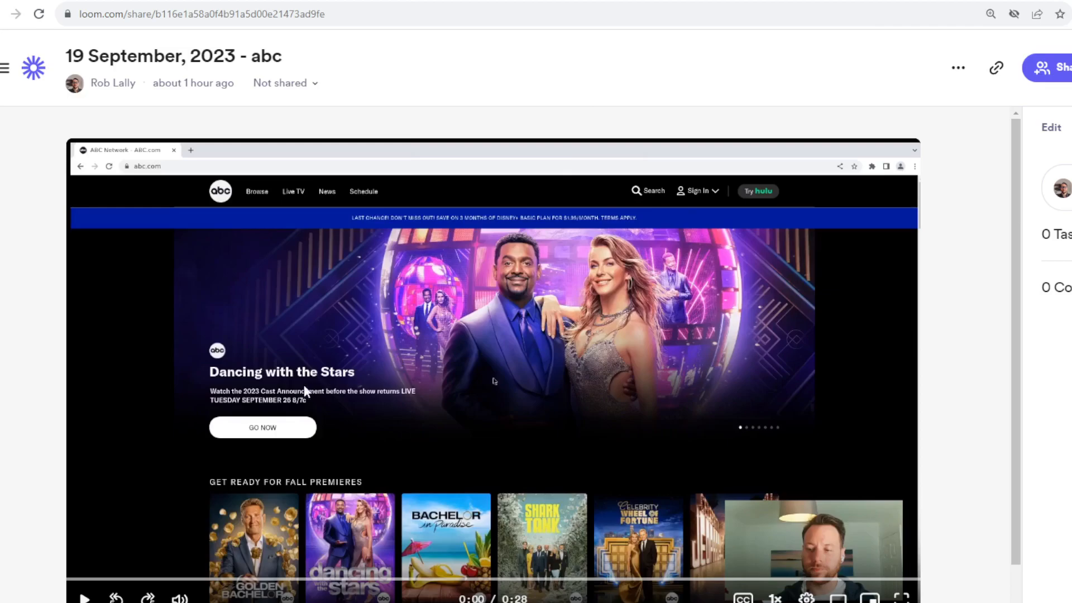
mouse_move(559, 396)
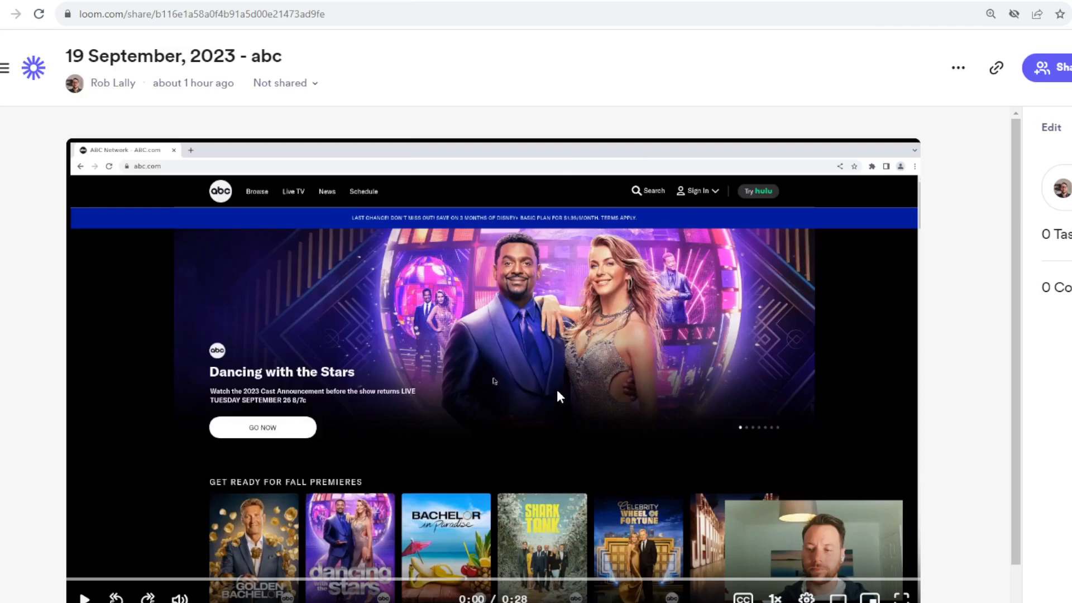
mouse_move(558, 381)
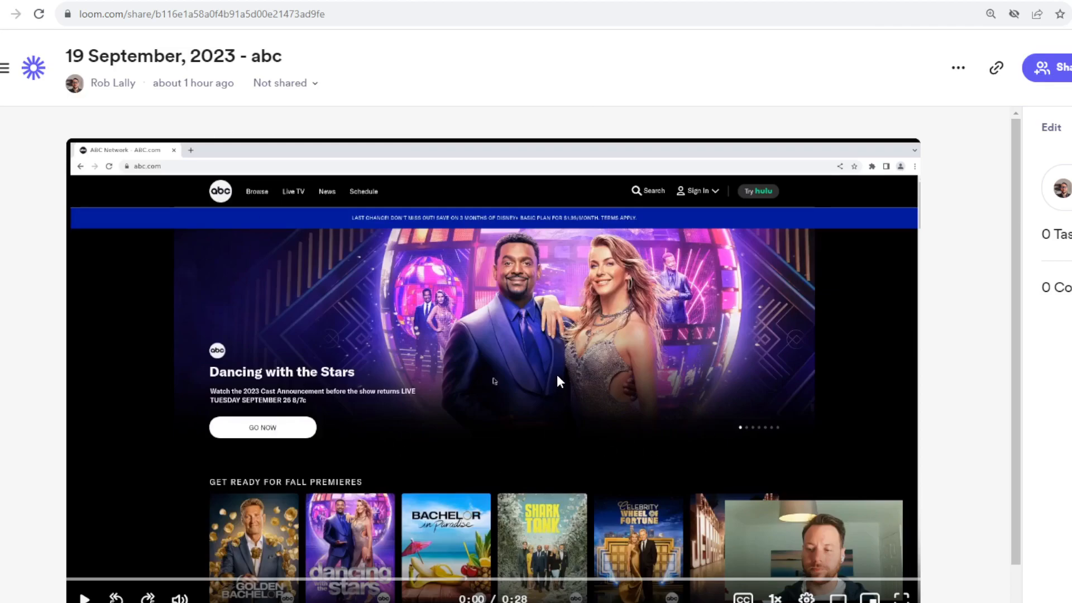
mouse_move(745, 301)
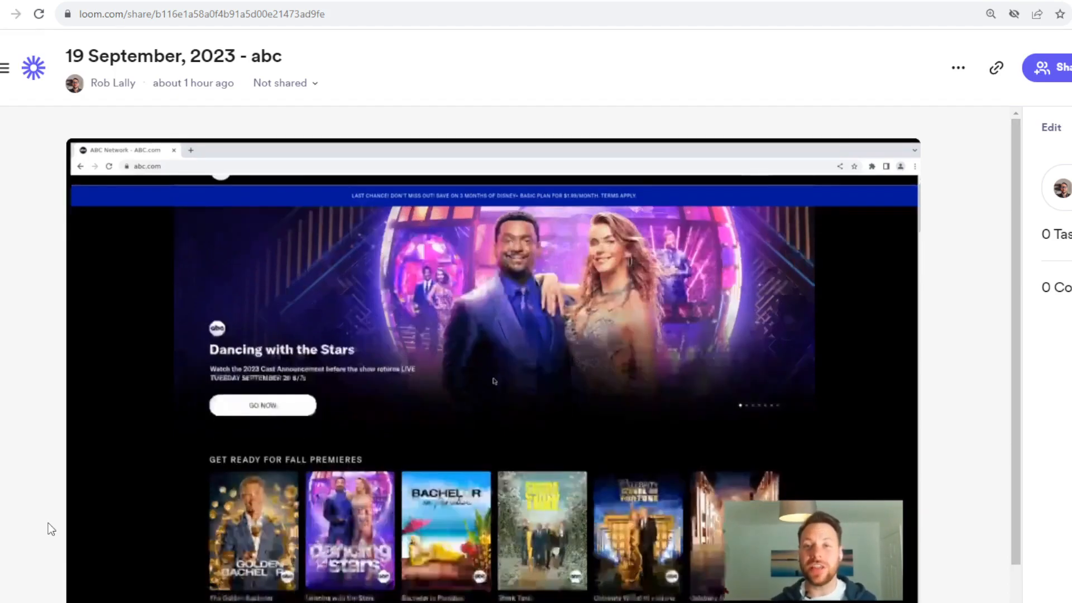
Watch the '19 September, 2023 - abc' Loom video scroll through abc.com.
scroll(down, 3)
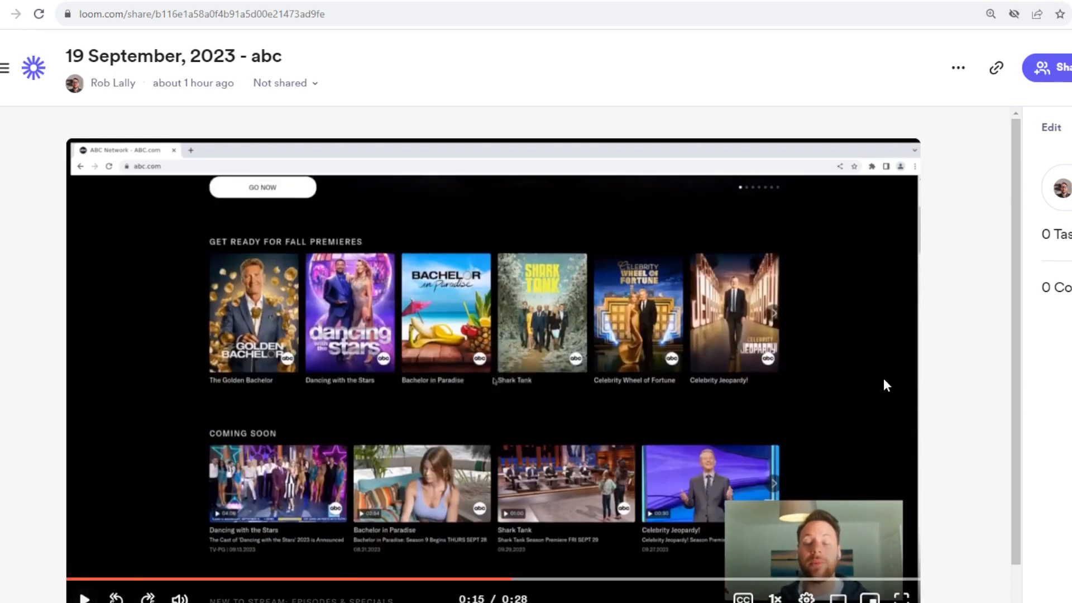
mouse_move(977, 362)
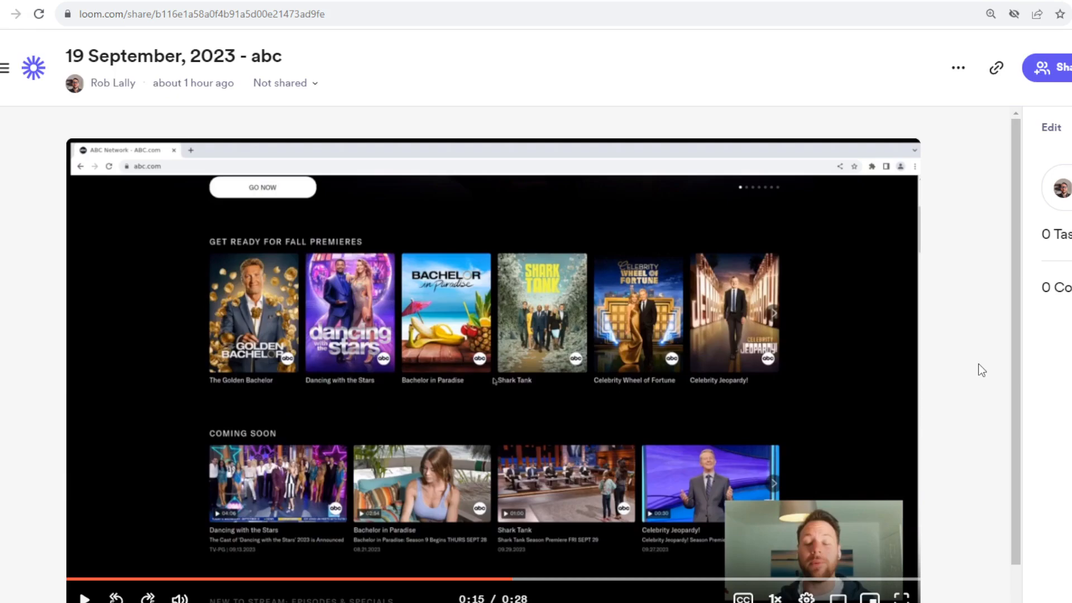
mouse_move(999, 430)
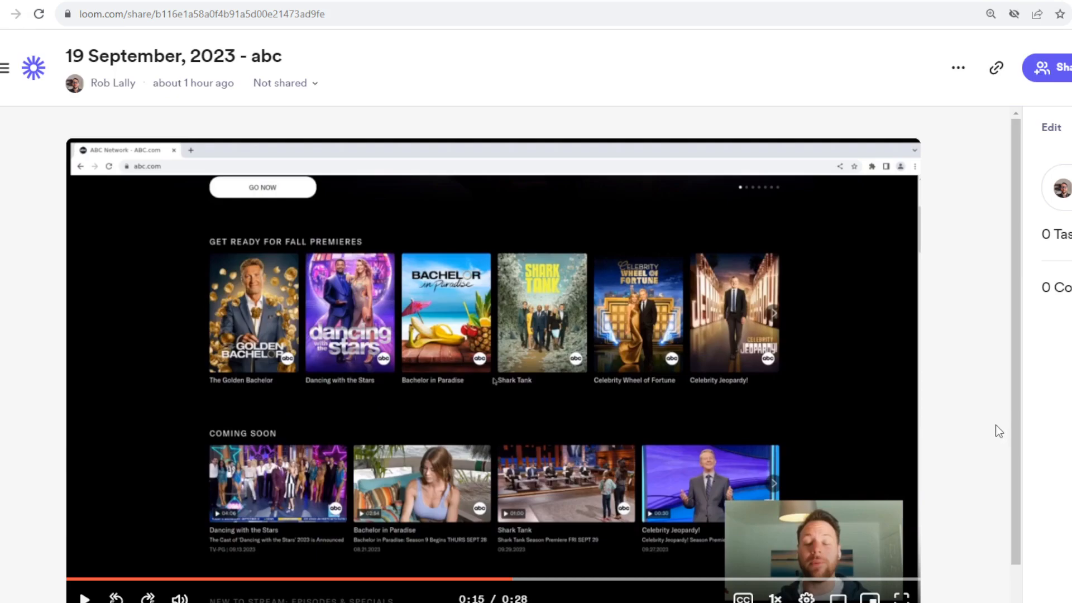
mouse_move(985, 434)
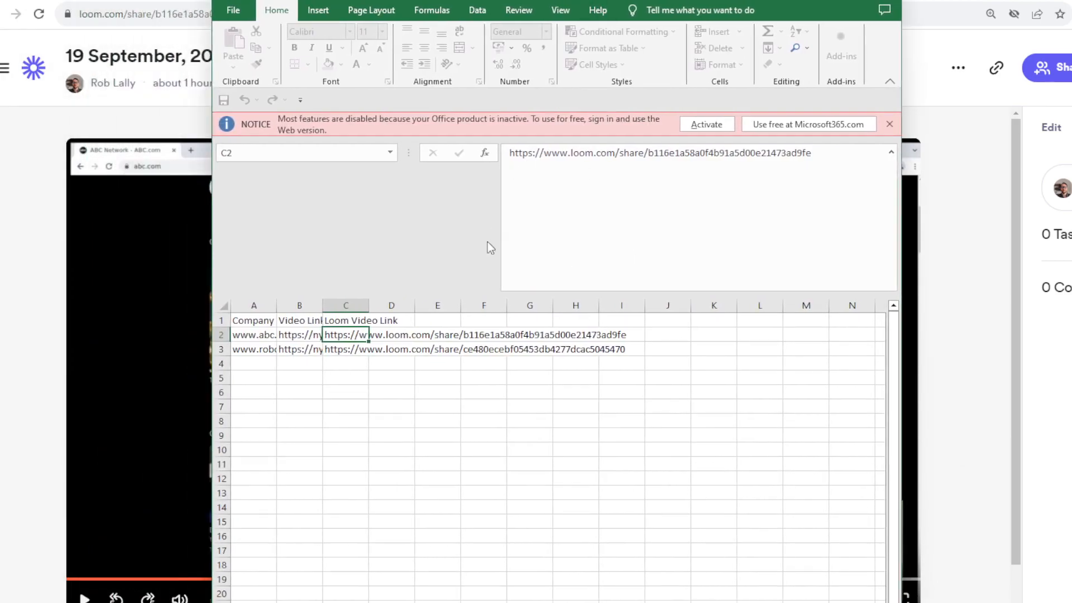
mouse_move(483, 364)
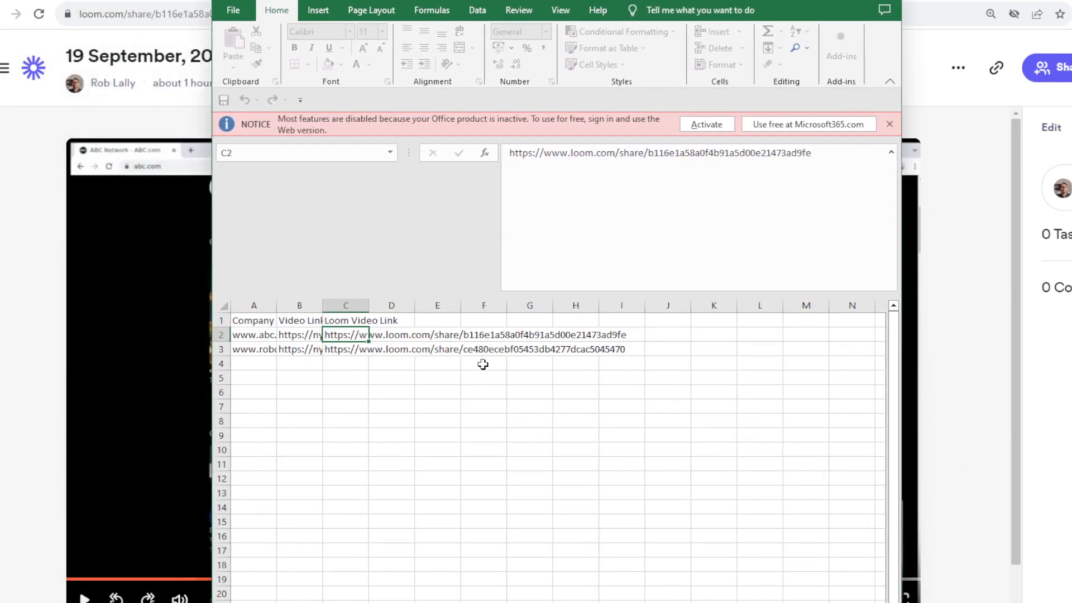
mouse_move(390, 369)
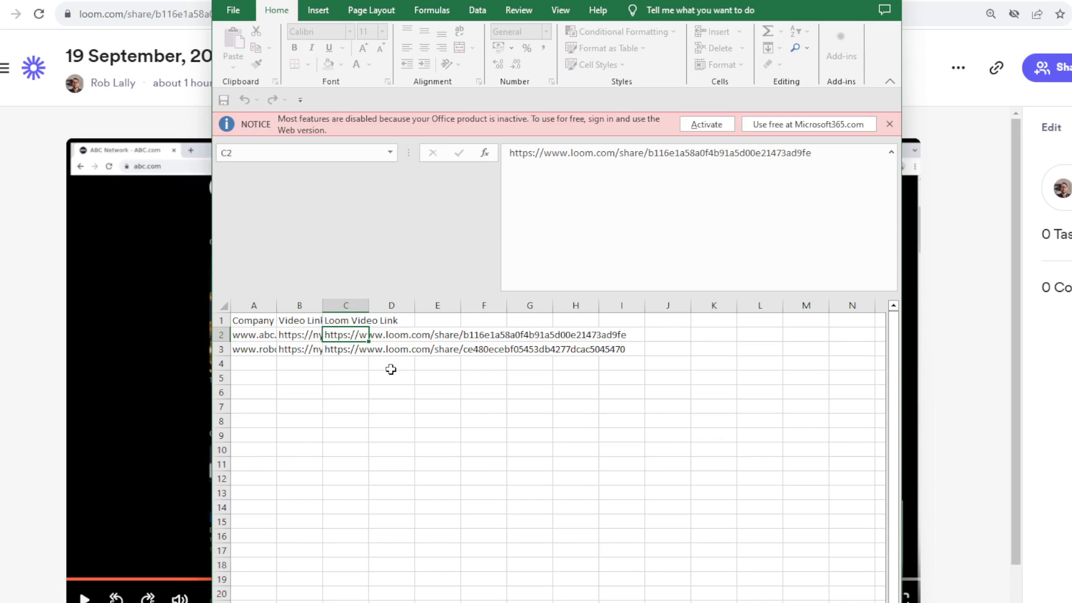
mouse_move(402, 374)
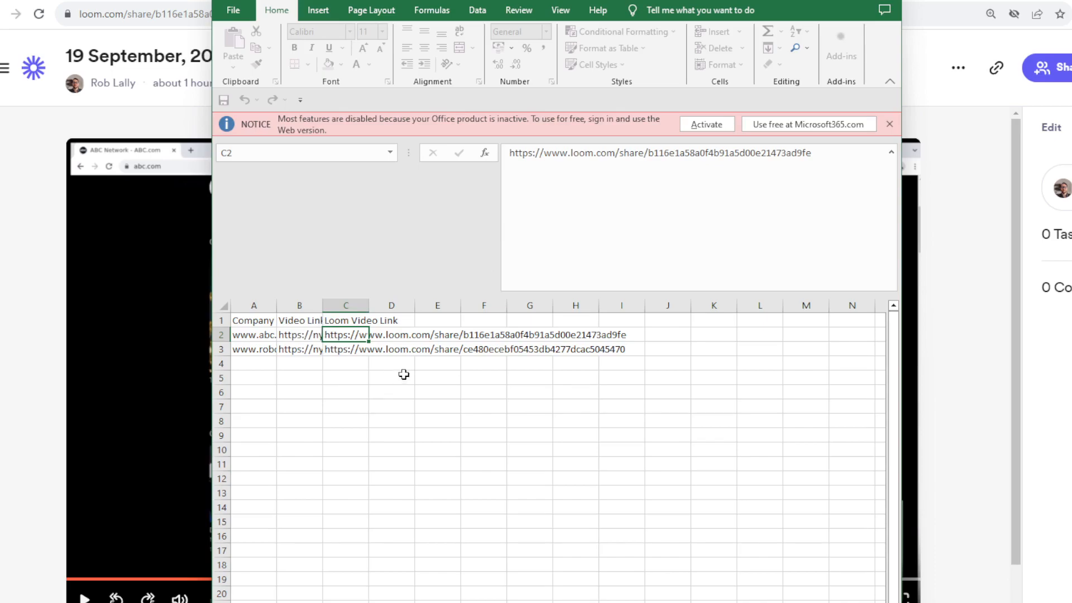
mouse_move(359, 360)
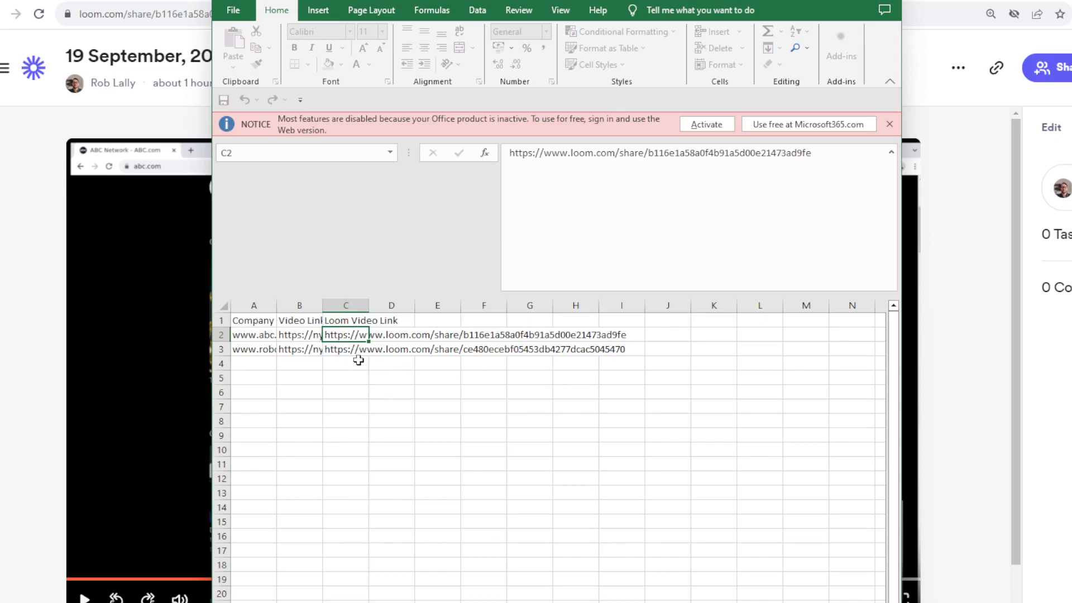
mouse_move(360, 364)
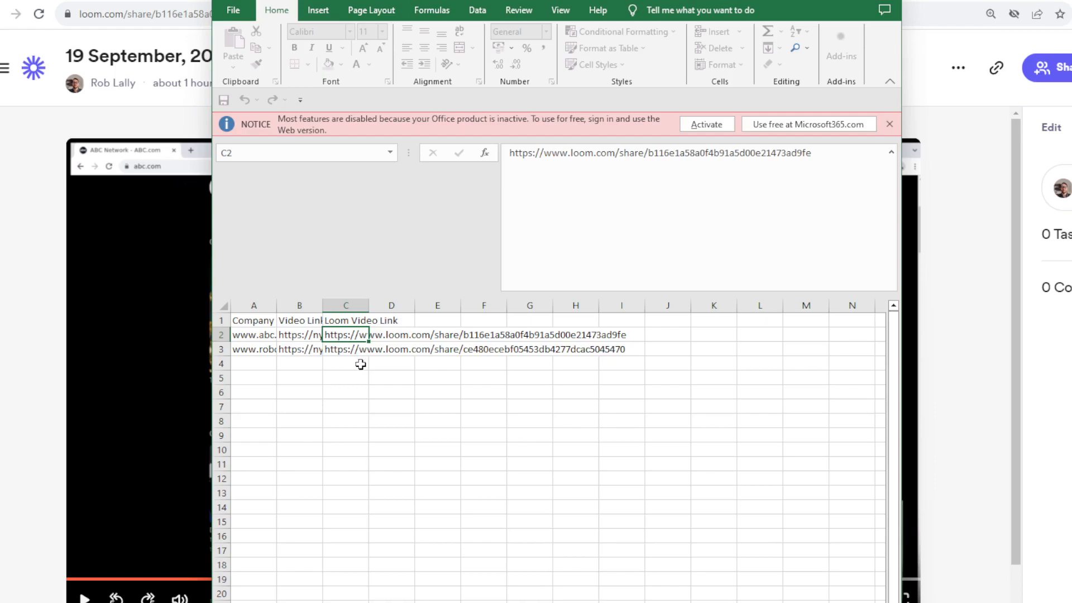